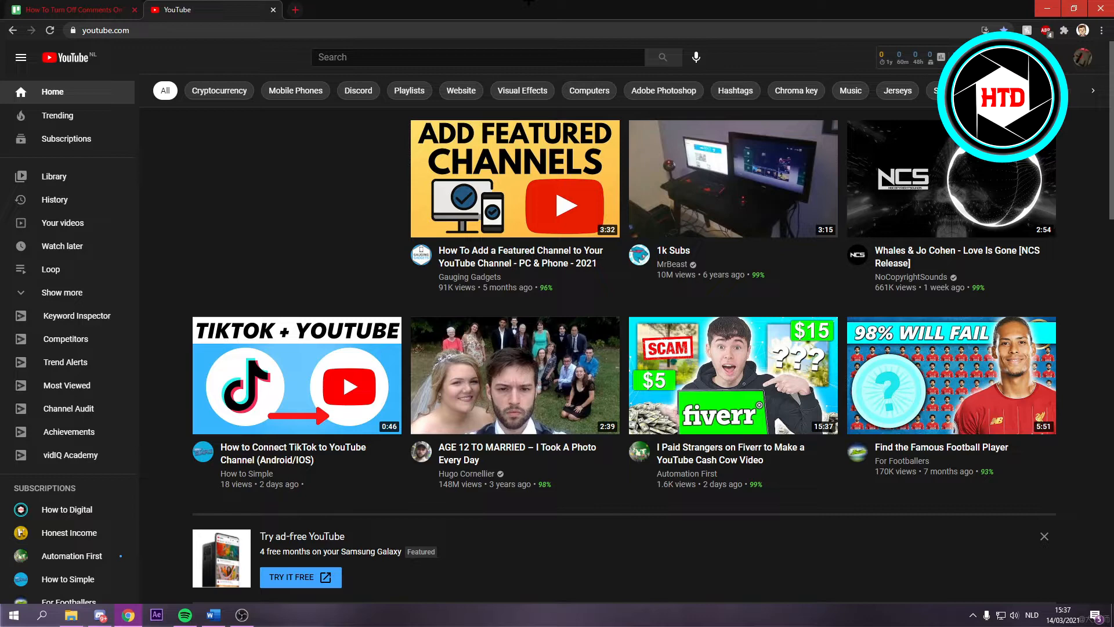
# Go to YouTube Studio from the profile avatar's account menu.
pyautogui.click(1081, 58)
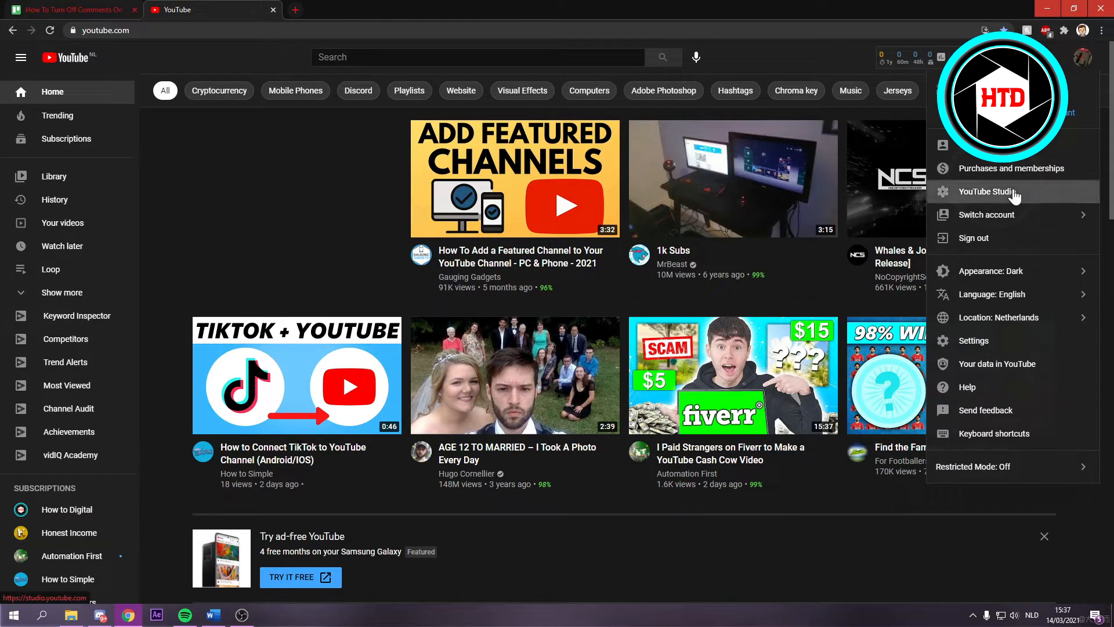
pyautogui.click(993, 192)
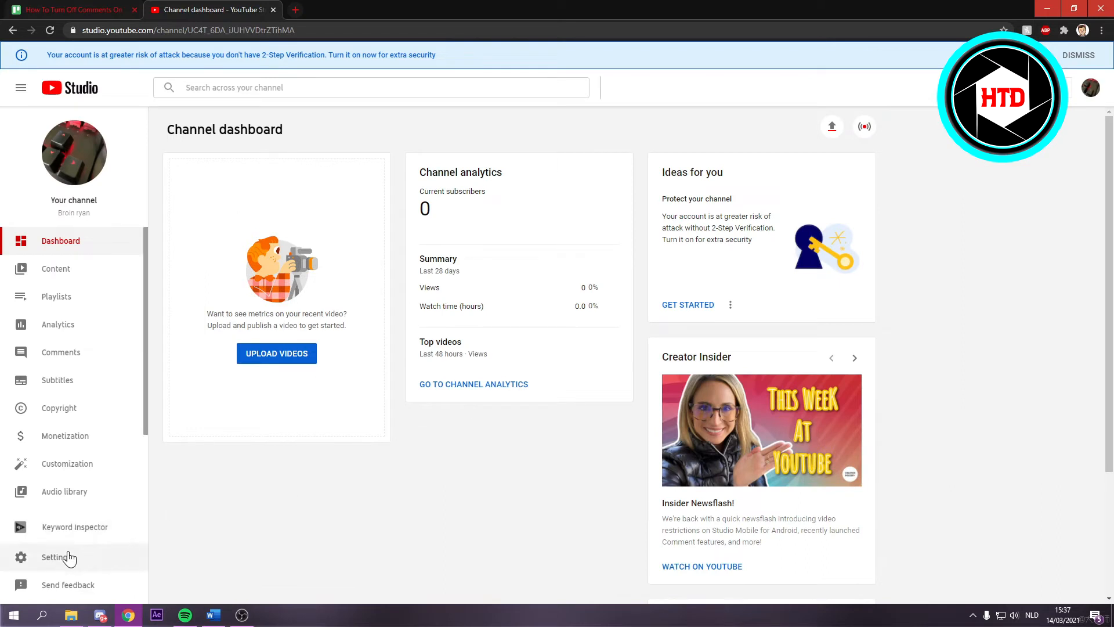
# Set upload defaults' Advanced settings Comment visibility to Disable comments.
pyautogui.click(55, 557)
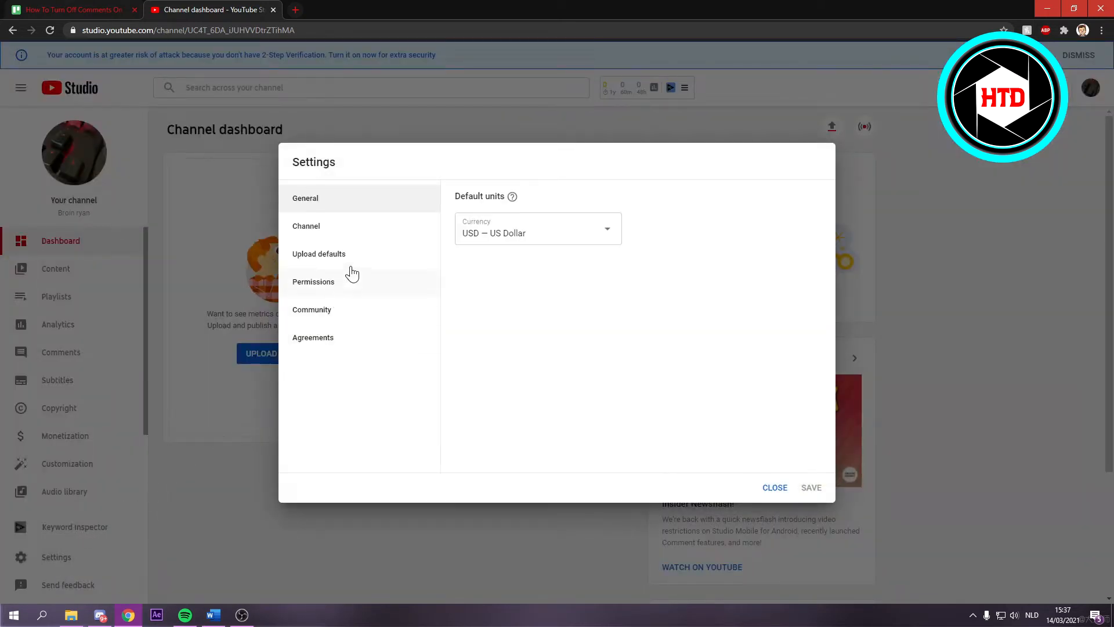
pyautogui.moveTo(356, 260)
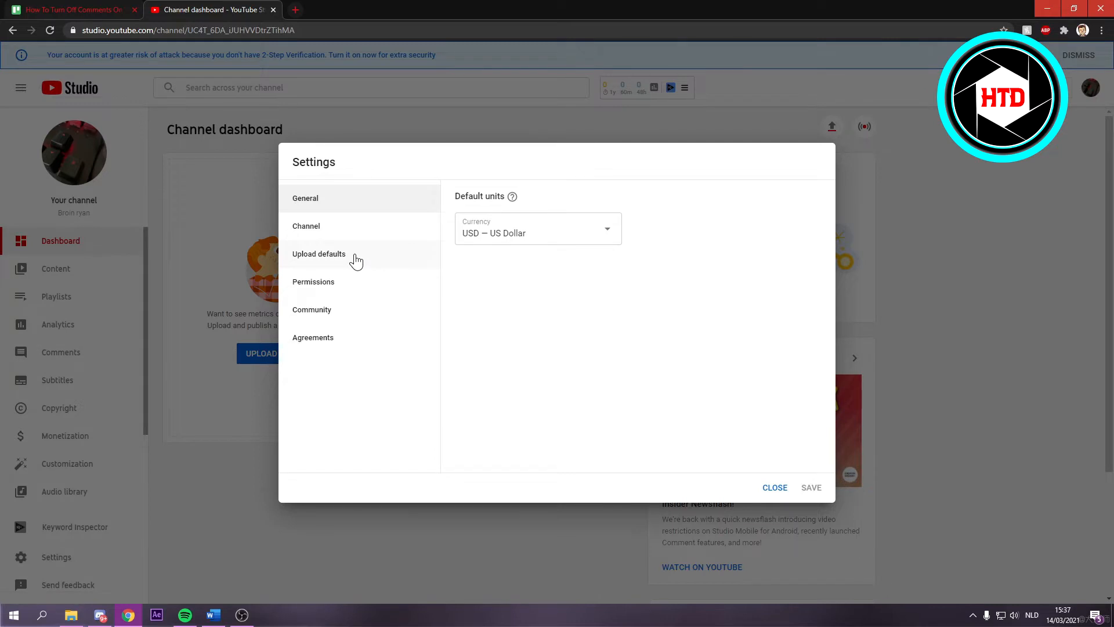
pyautogui.click(318, 253)
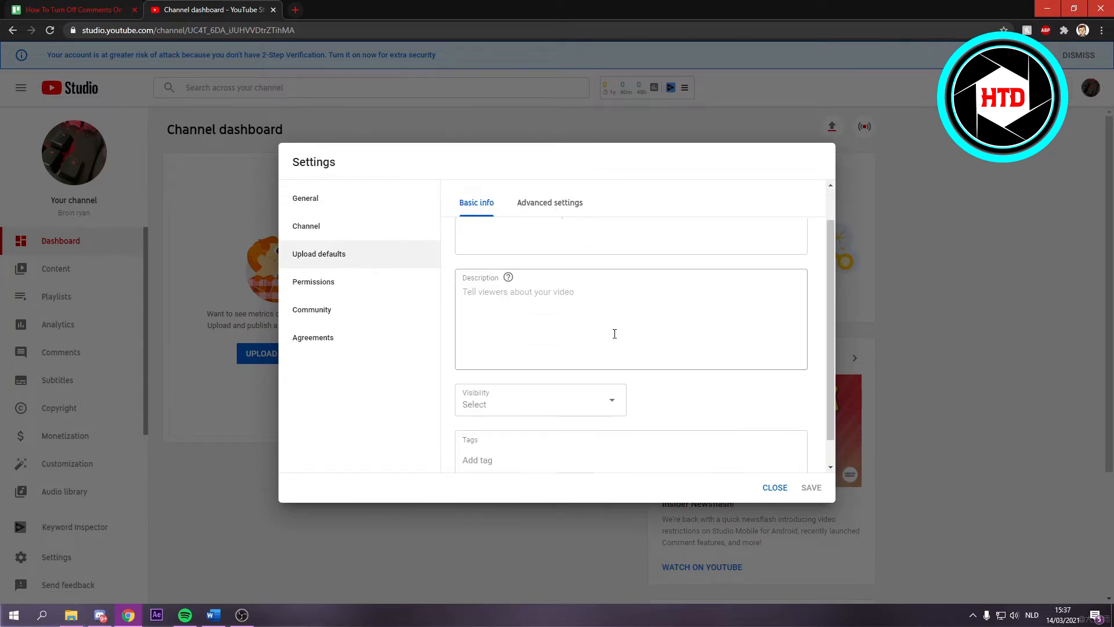
pyautogui.click(550, 202)
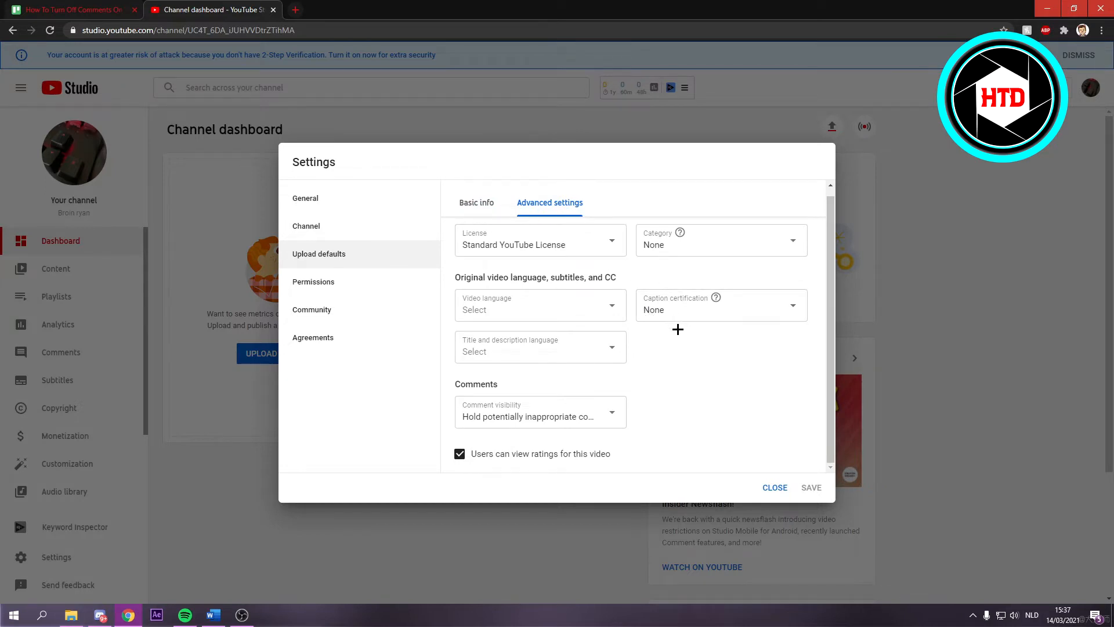
pyautogui.doubleClick(476, 384)
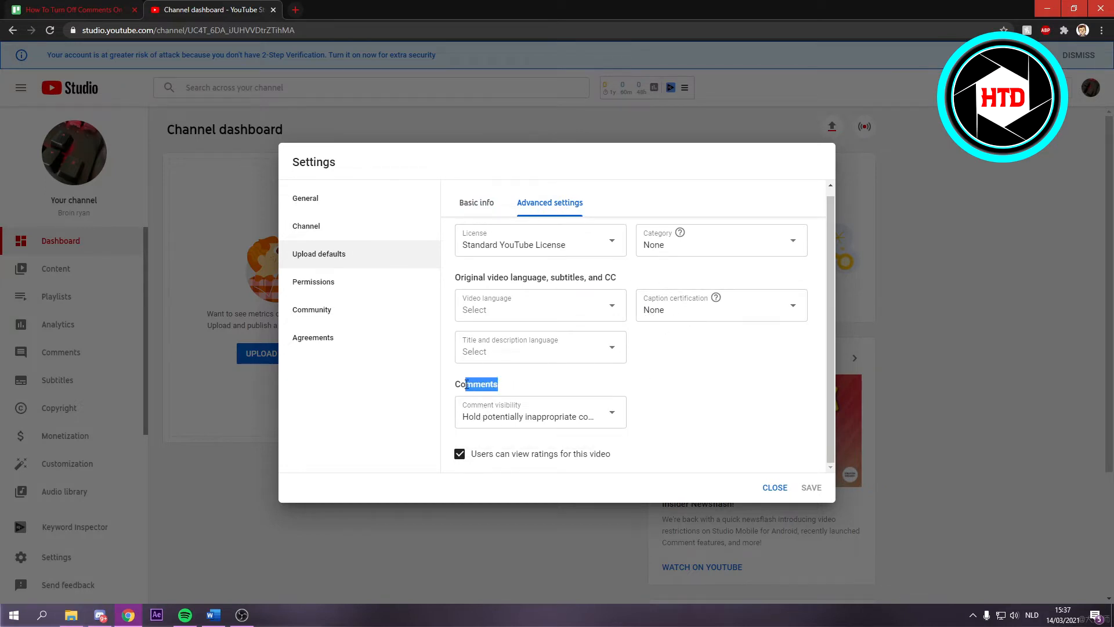
pyautogui.click(541, 416)
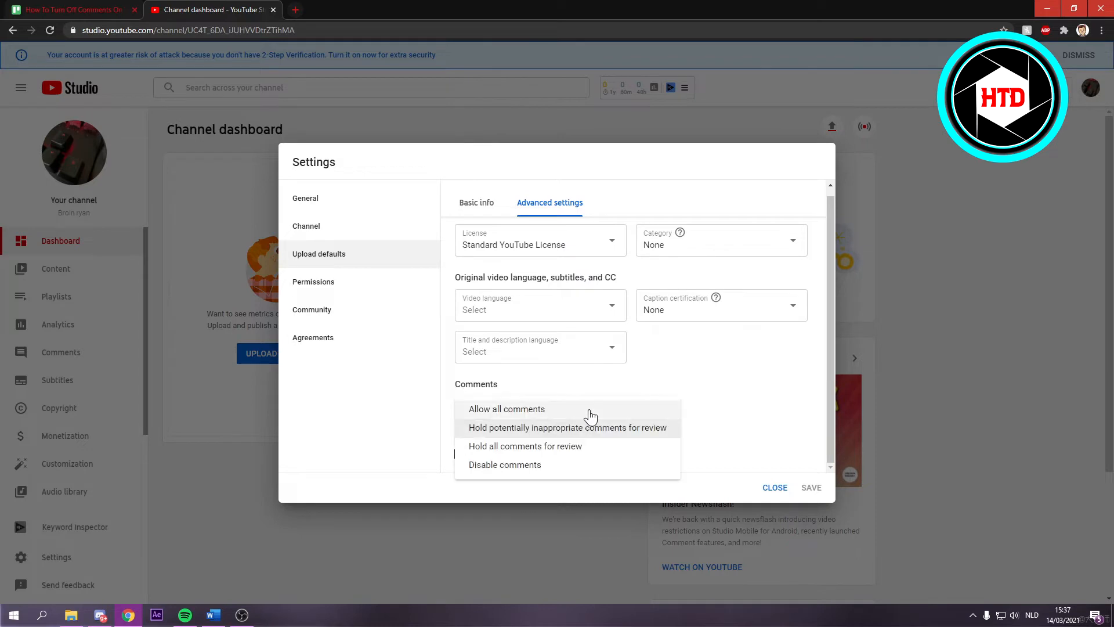
pyautogui.moveTo(652, 436)
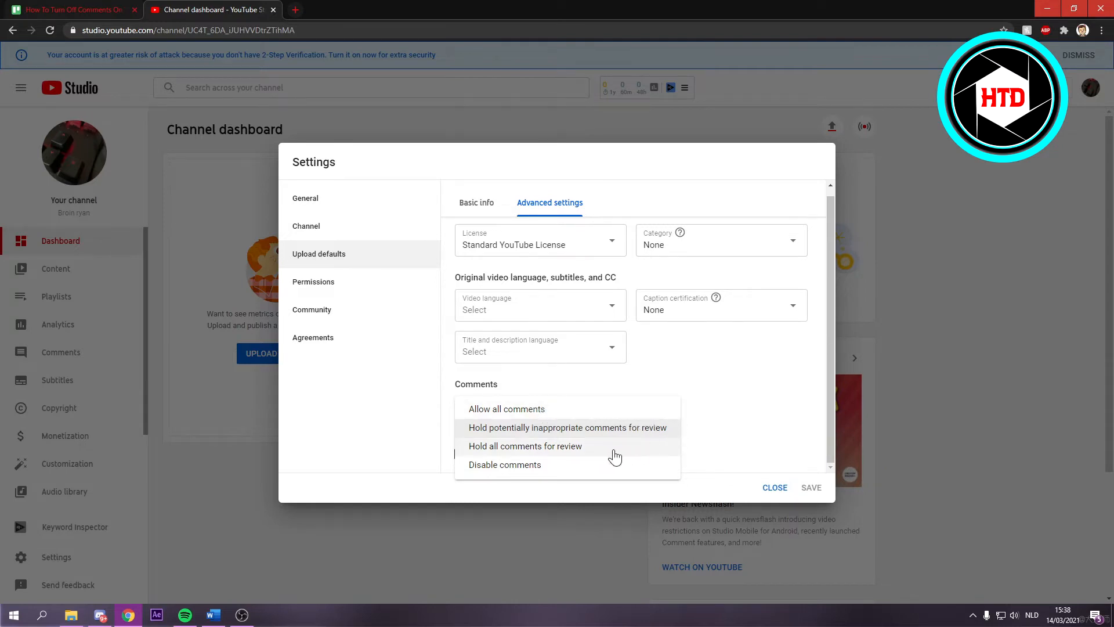
pyautogui.moveTo(576, 478)
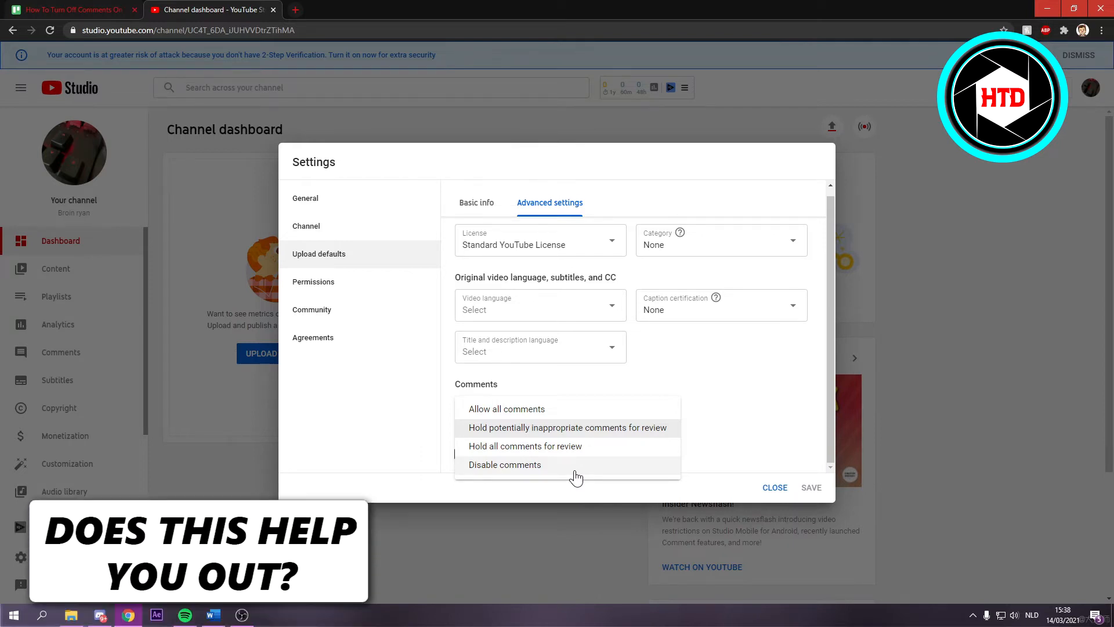
pyautogui.click(505, 464)
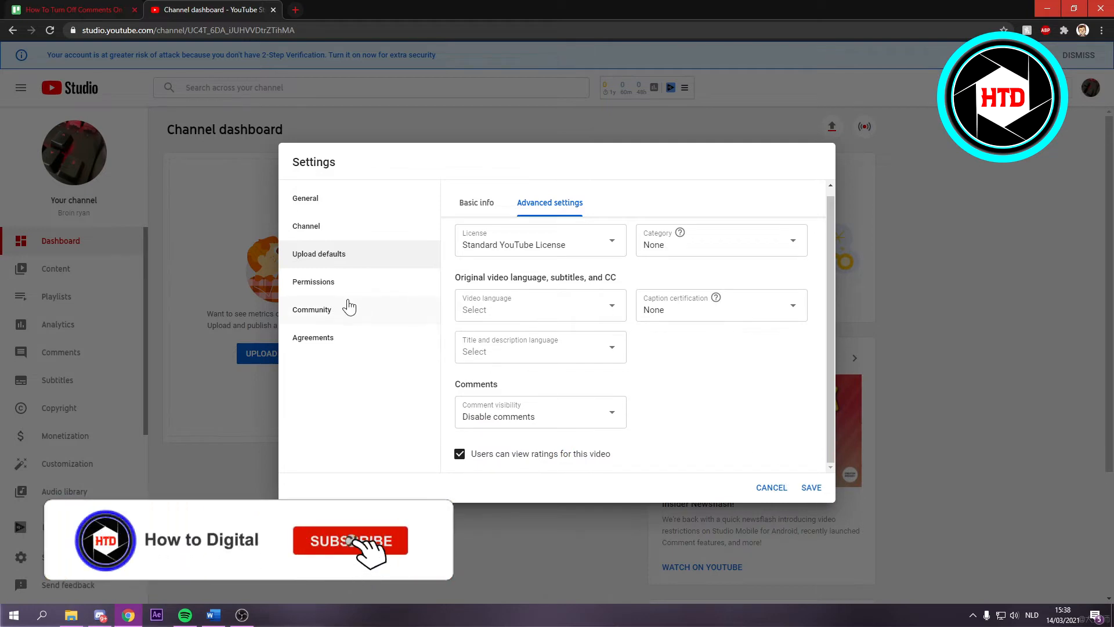
# Set the Community Defaults comment visibility to Disable comments for the Discussions tab.
pyautogui.click(312, 309)
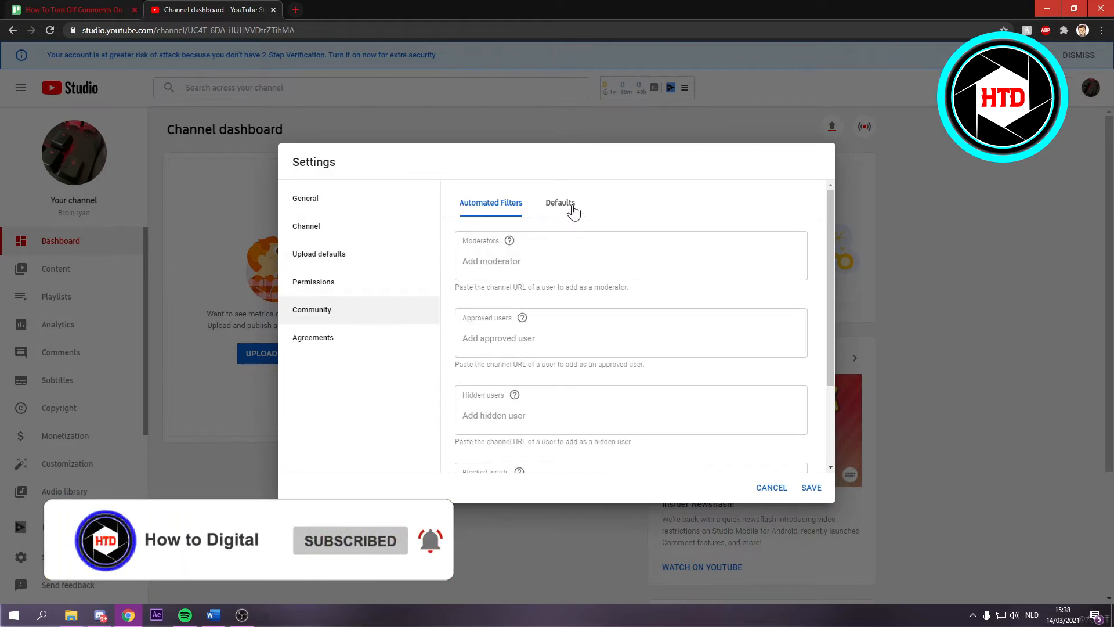
pyautogui.click(560, 202)
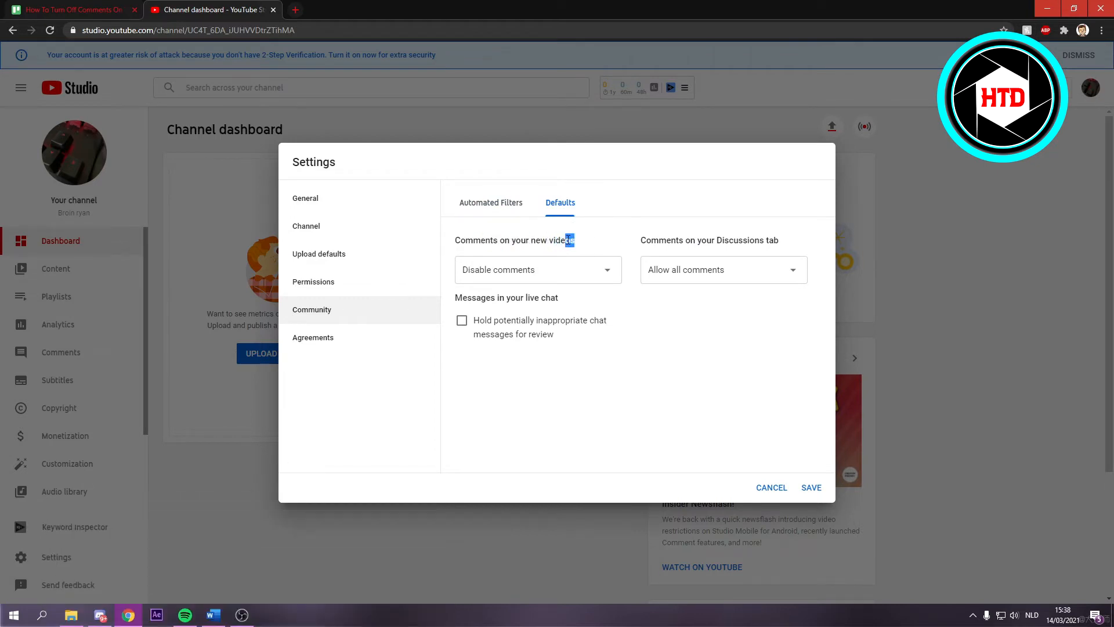
pyautogui.moveTo(666, 239); pyautogui.dragTo(764, 239)
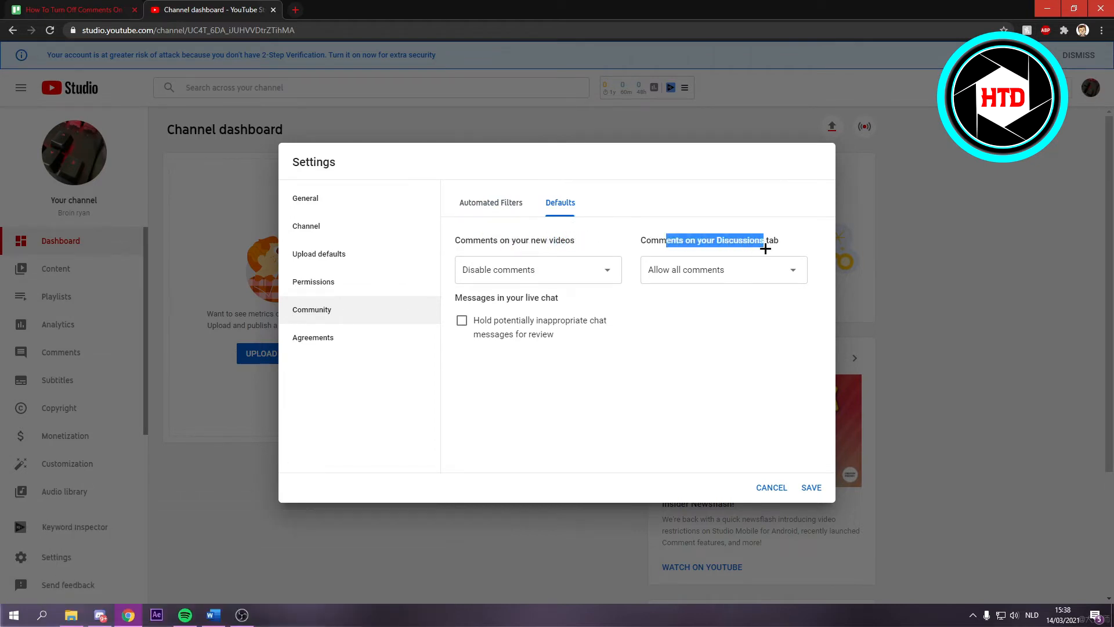
pyautogui.click(539, 269)
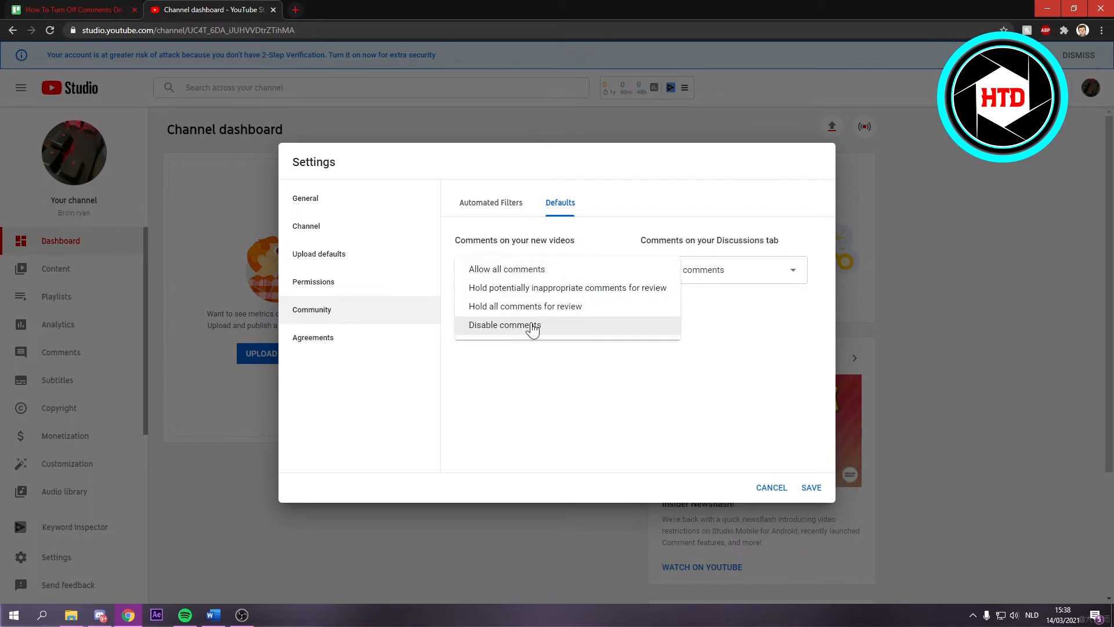
pyautogui.click(505, 325)
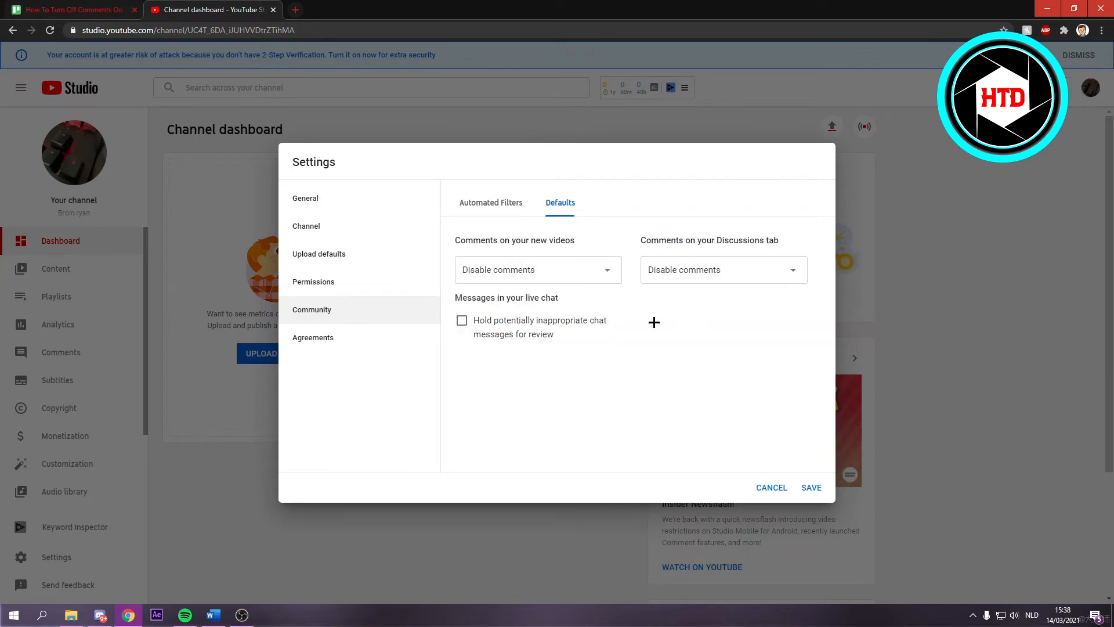
pyautogui.moveTo(370, 286)
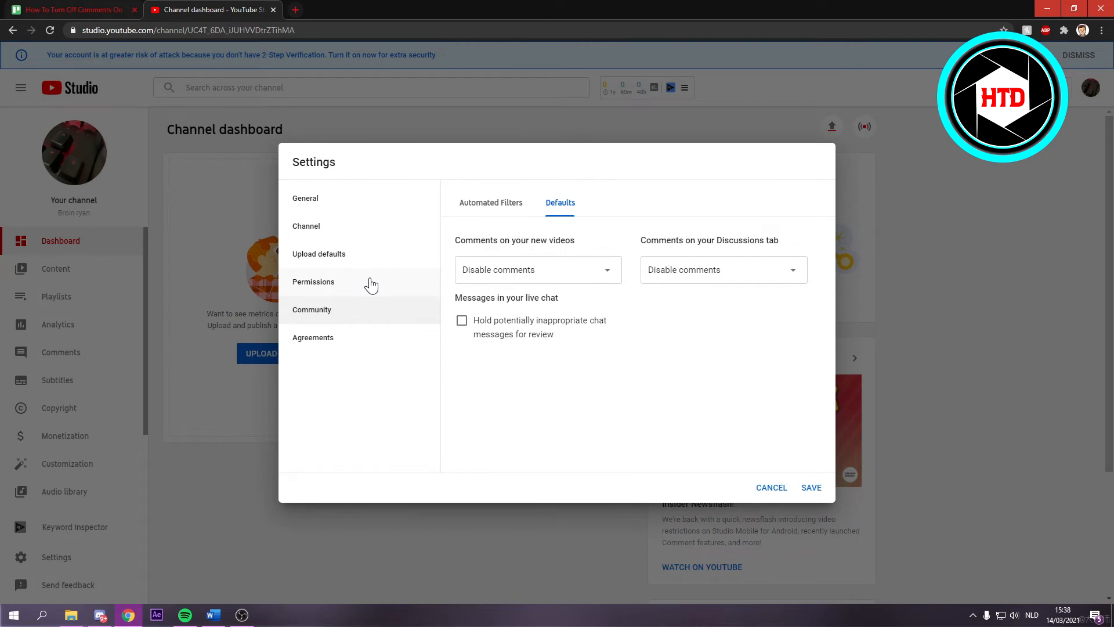
# Review the Permissions and Channel pages, then save the changed settings.
pyautogui.click(313, 281)
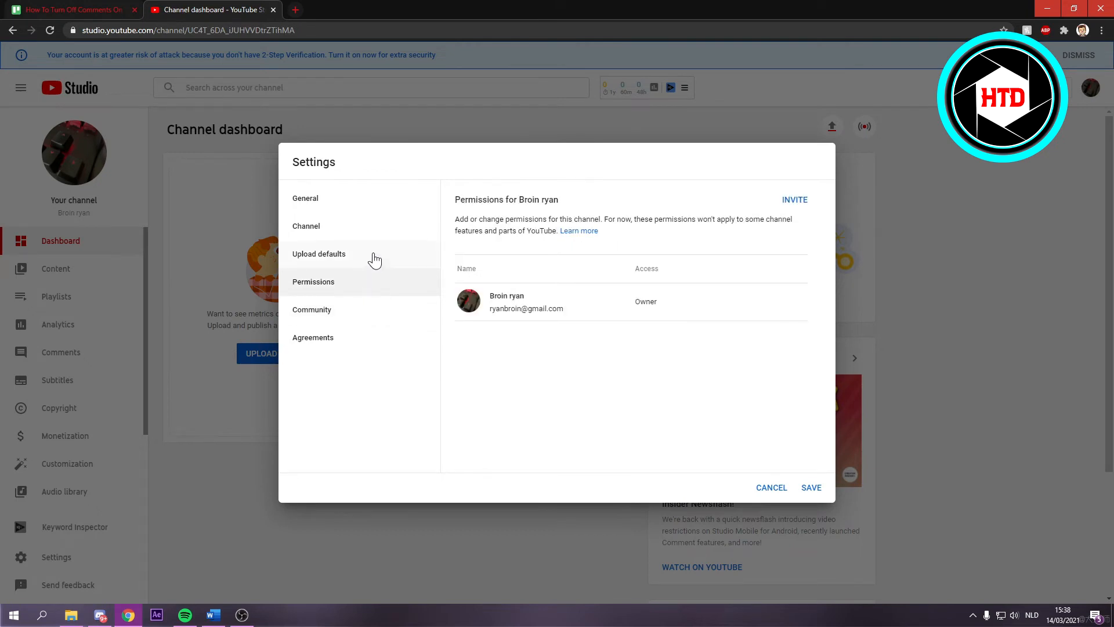
pyautogui.click(306, 225)
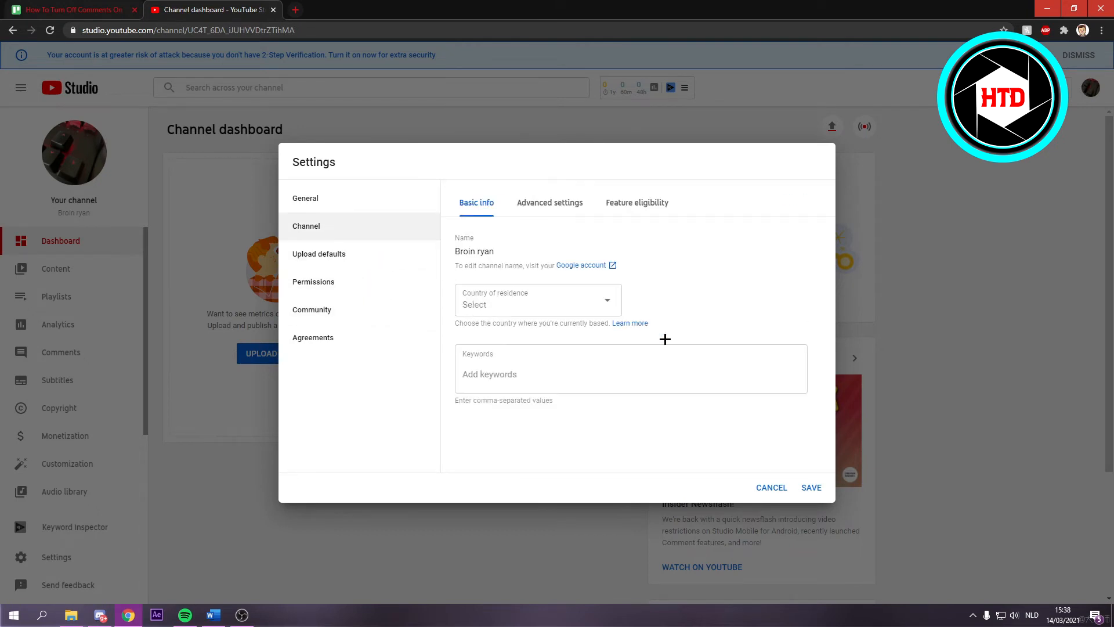
pyautogui.click(550, 202)
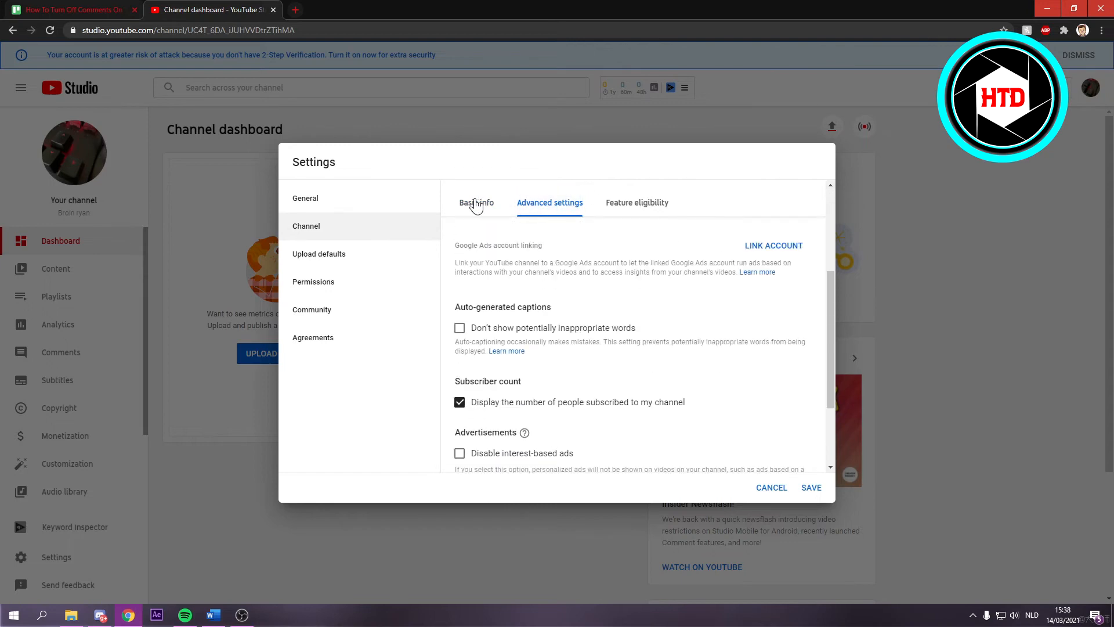
pyautogui.click(772, 487)
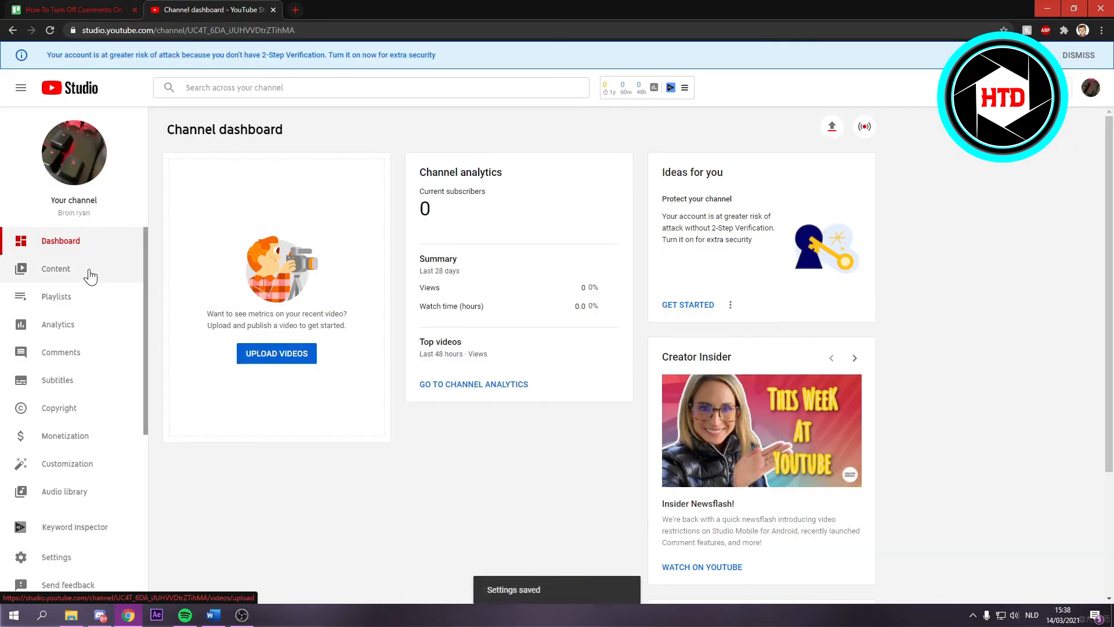
# Set the video's Comments and ratings visibility to Disable comments and save its details.
pyautogui.click(56, 270)
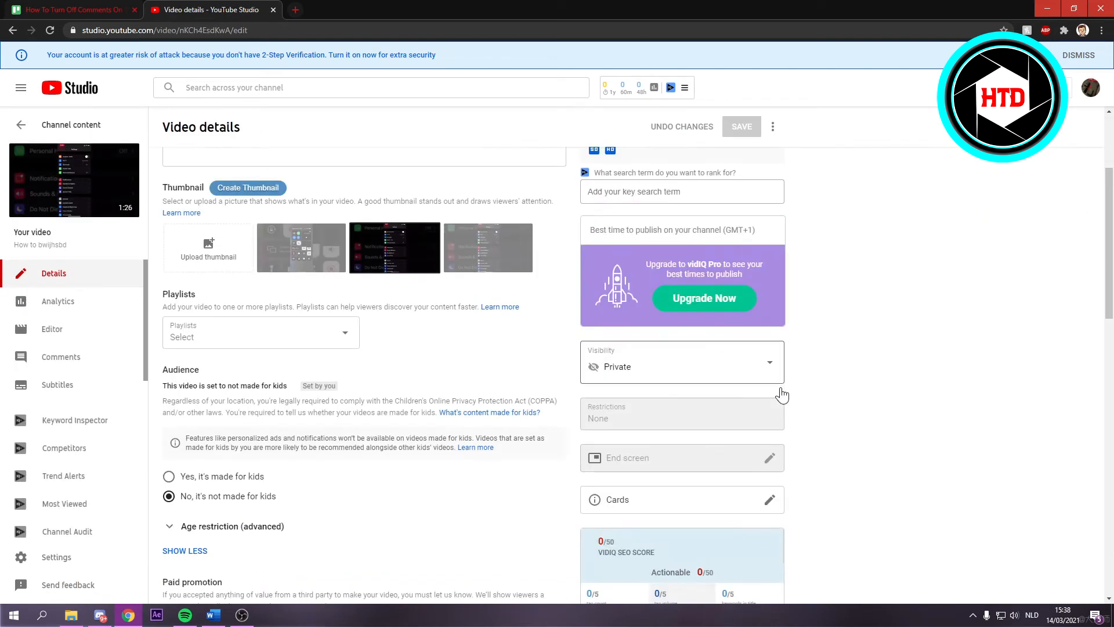
pyautogui.scroll(-3)
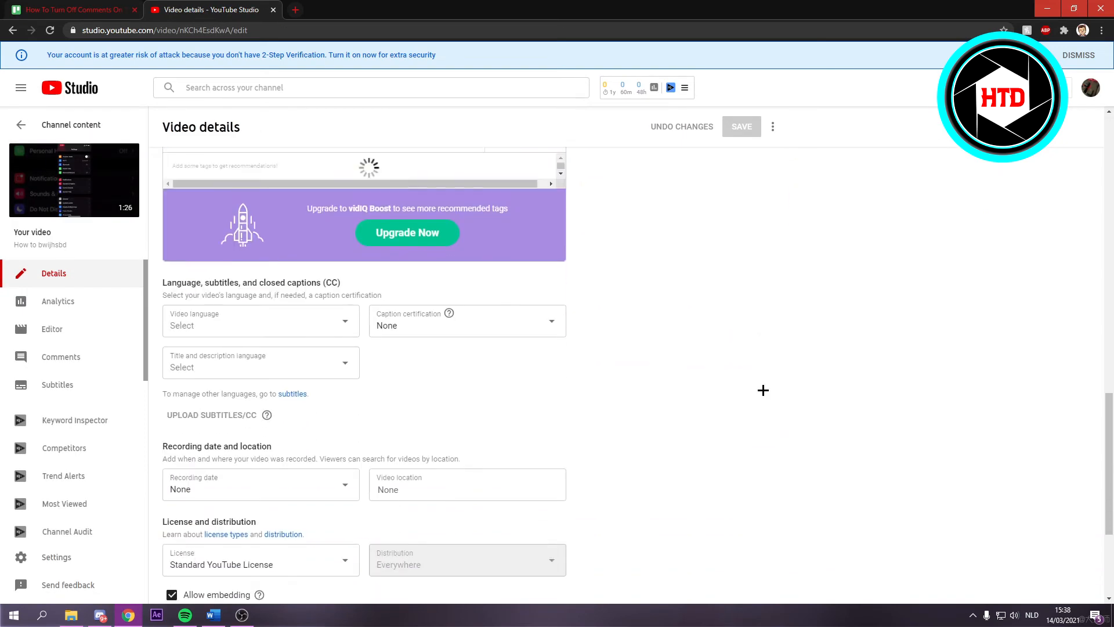
pyautogui.scroll(-3)
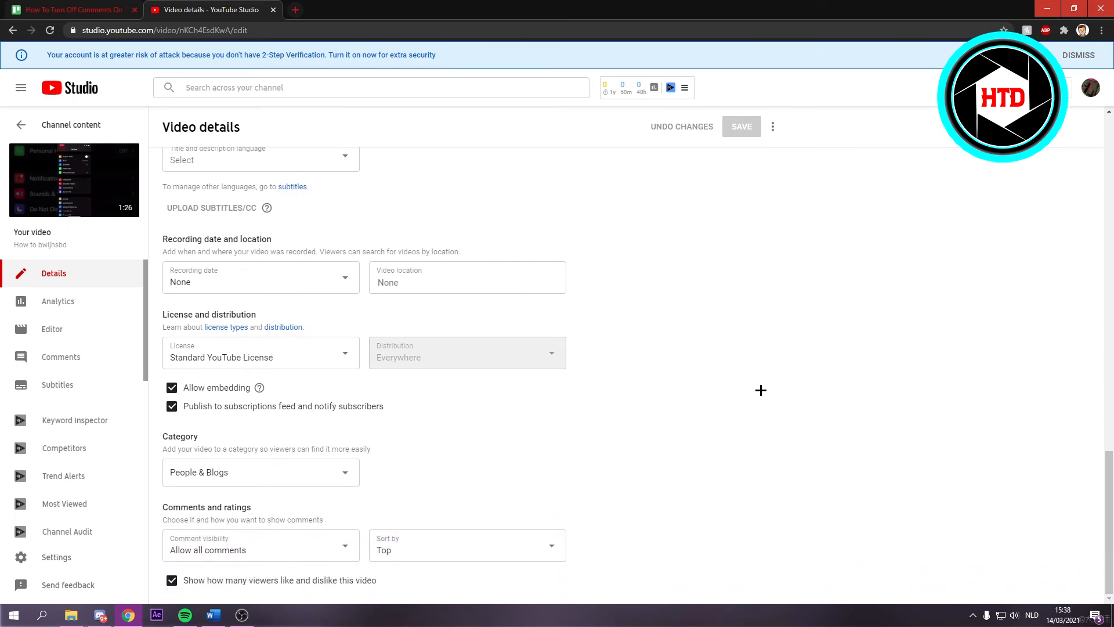
pyautogui.click(260, 545)
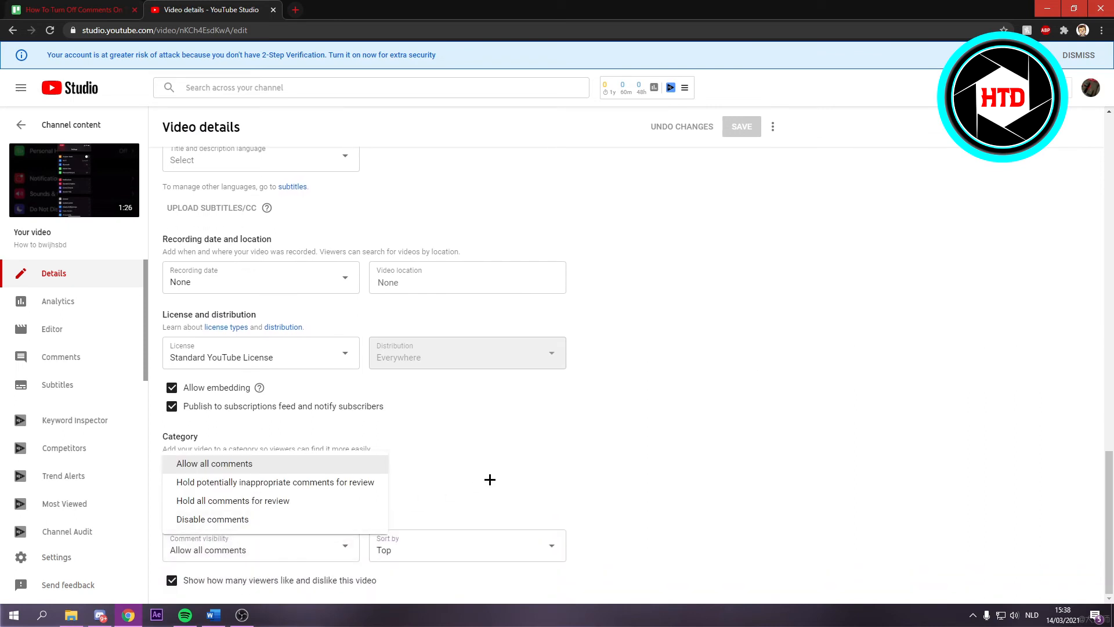
pyautogui.click(211, 519)
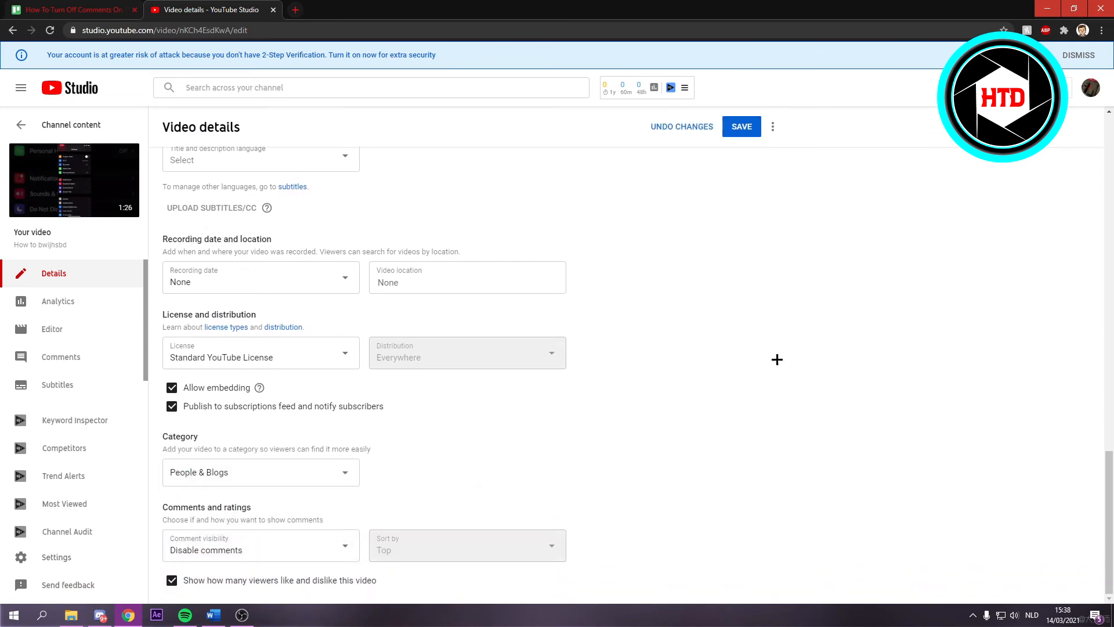
pyautogui.click(742, 126)
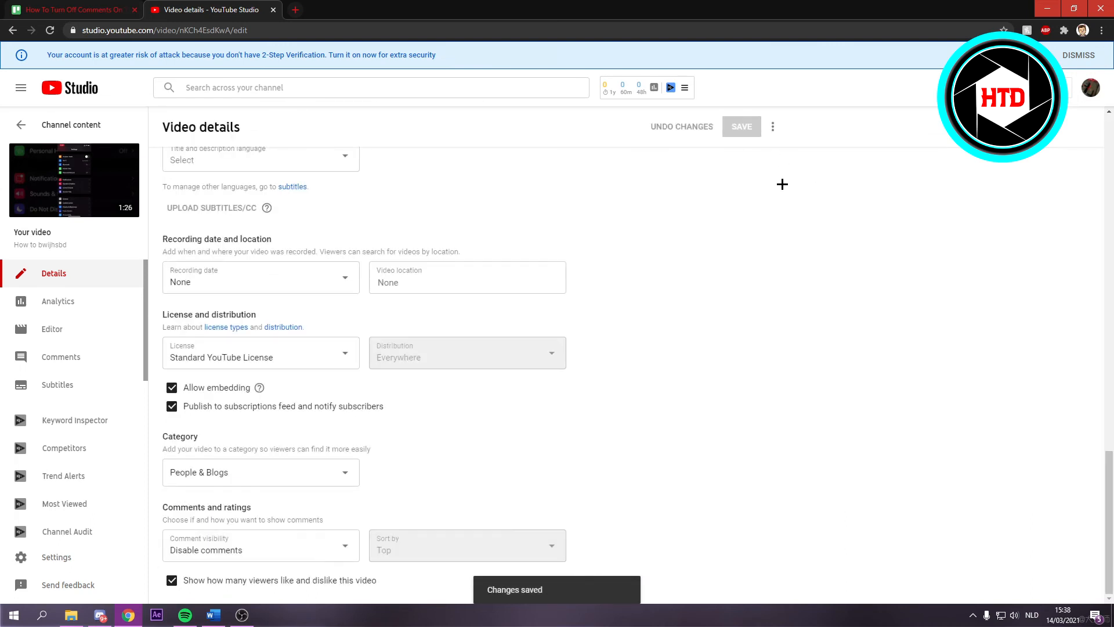